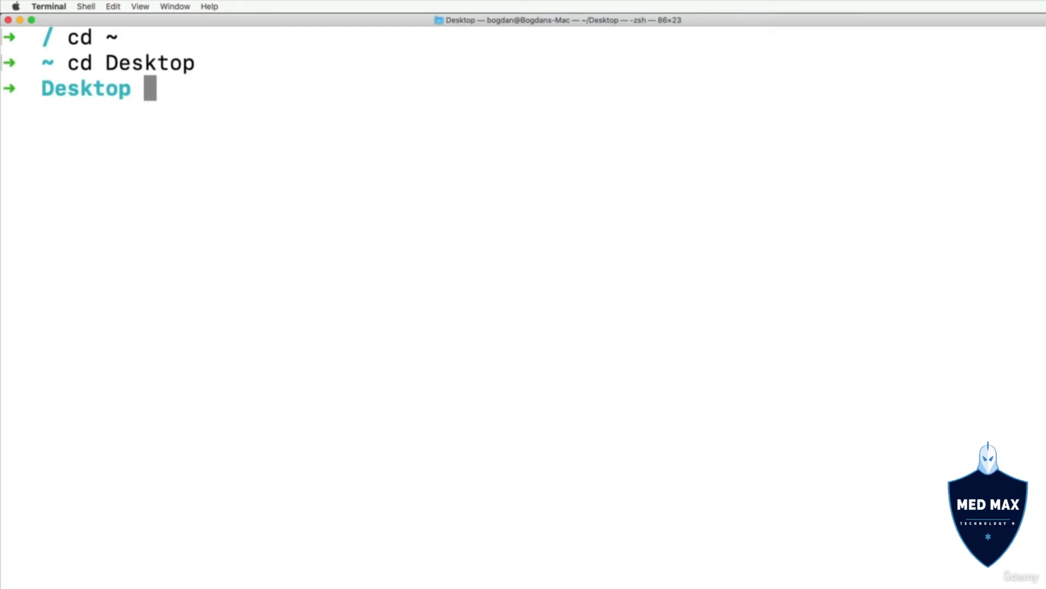
Step: Run 'mkdir tmp' on the Desktop, then 'ls' to show tmp beside images-gallery
type("mkdir")
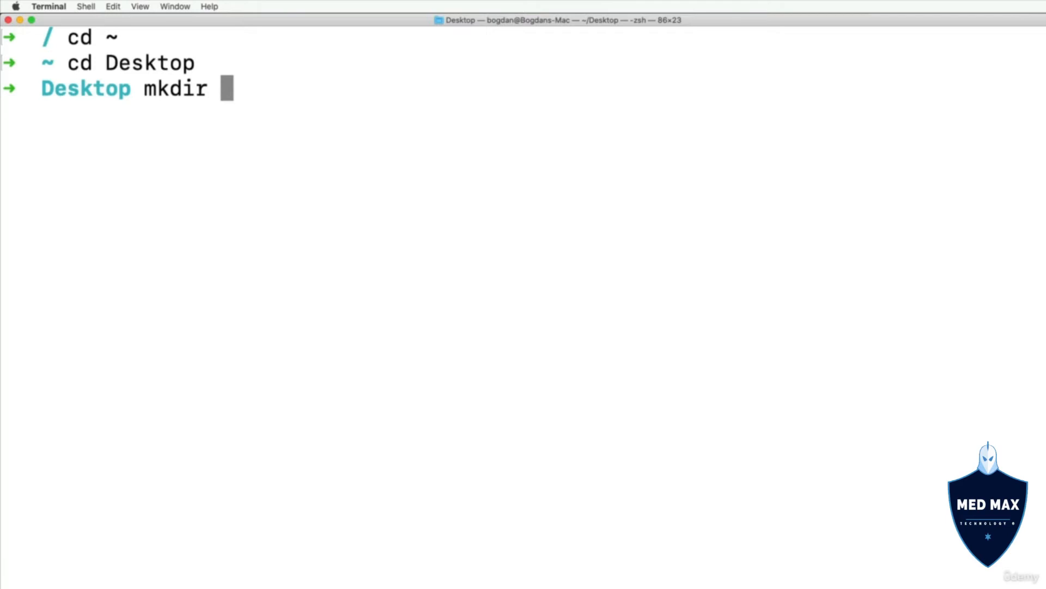
type("tmp")
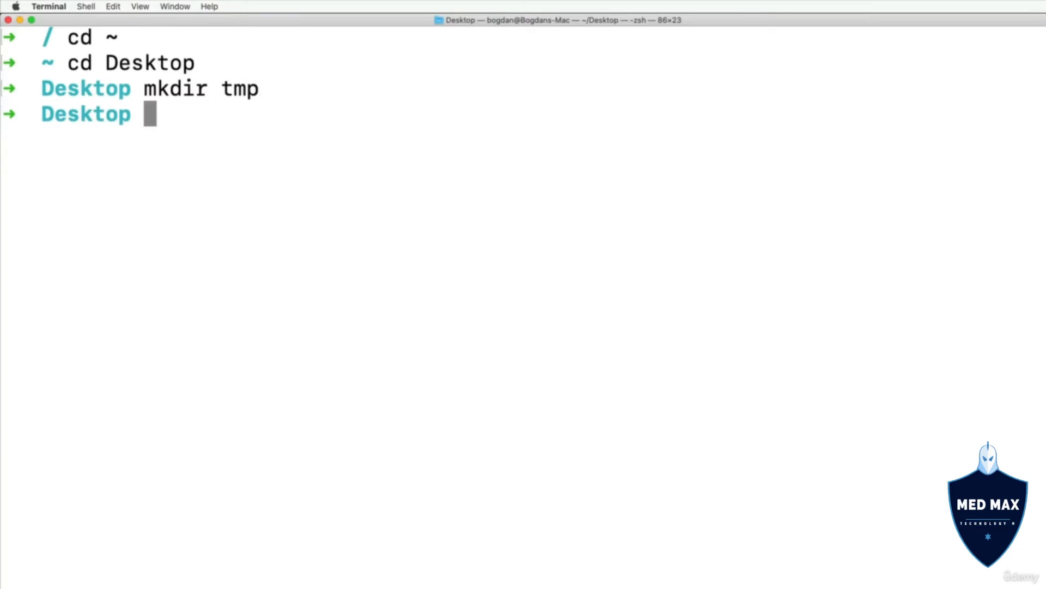
type("ls")
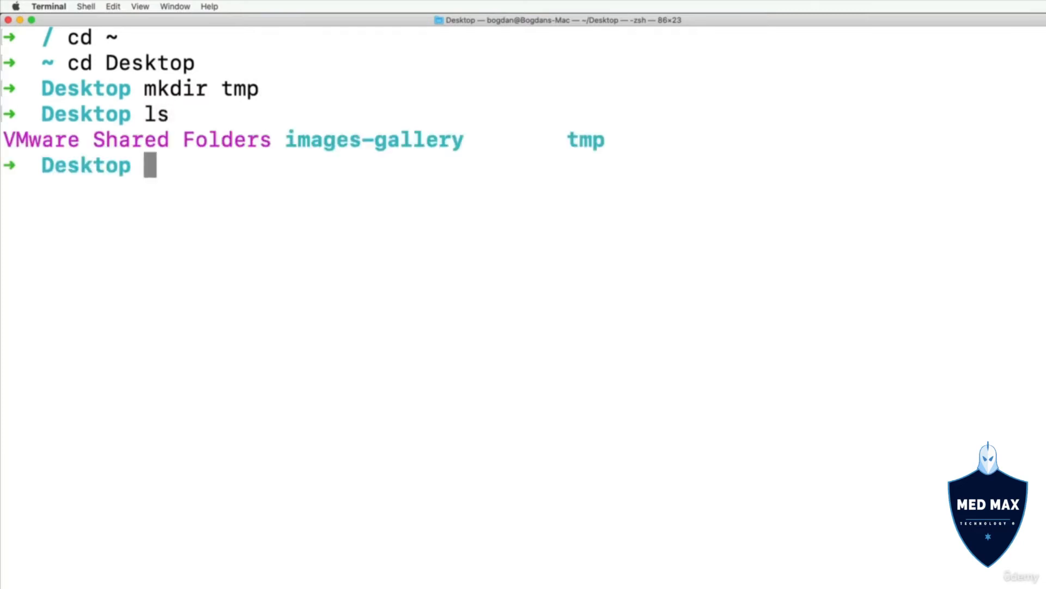
double_click(586, 140)
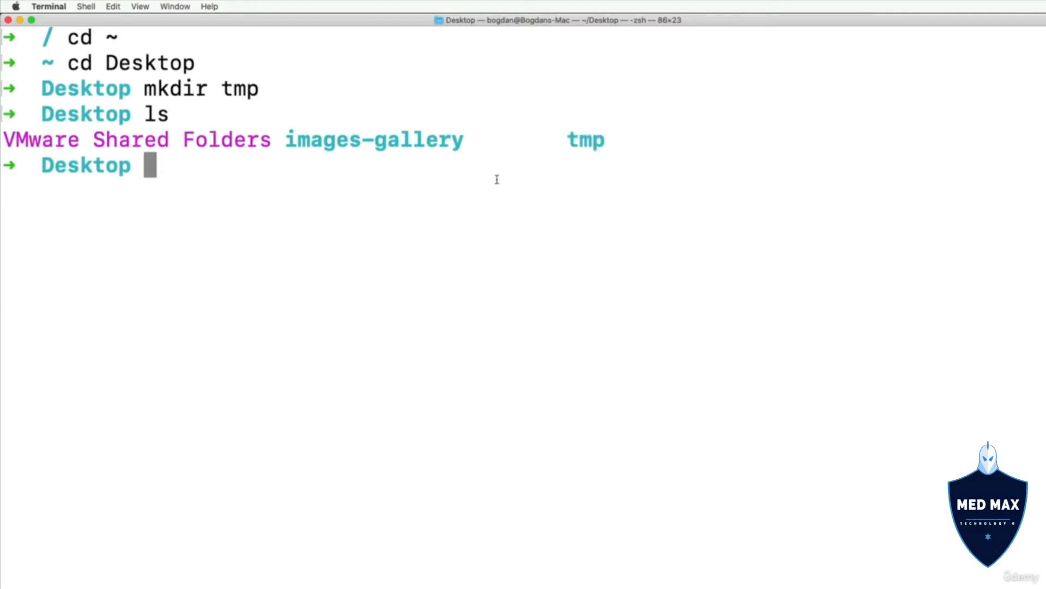
Step: Move into tmp, create an empty file.txt with touch, and list it with ls
type("cd tmp")
type("ls")
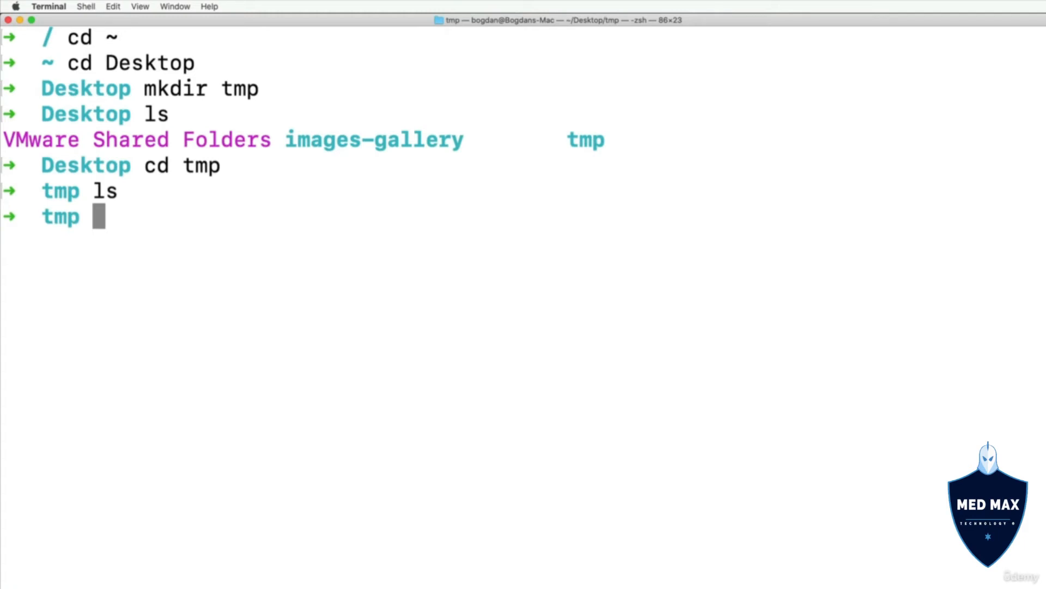
type("touch")
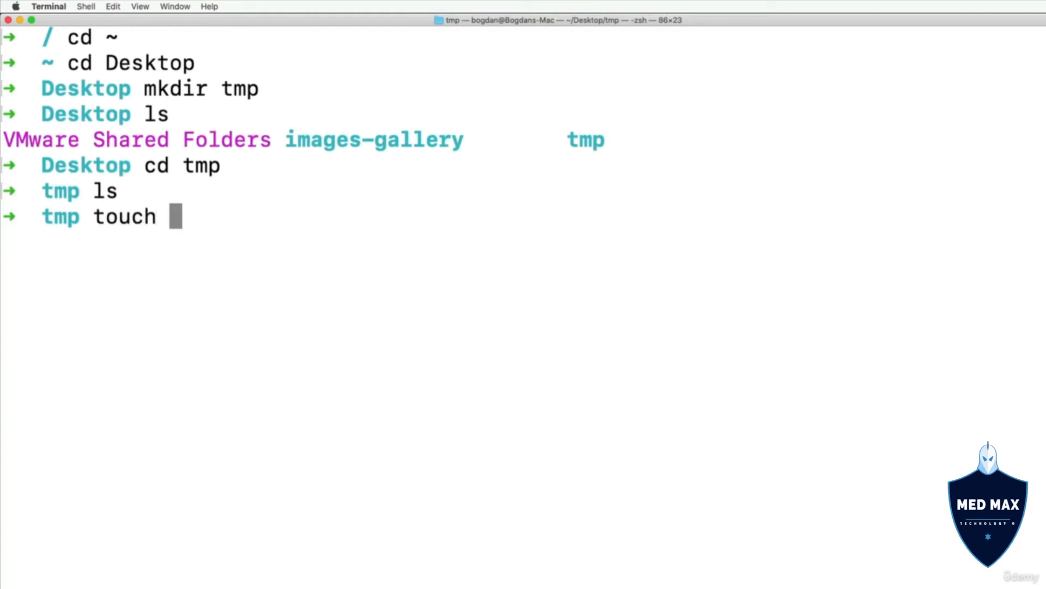
type("file")
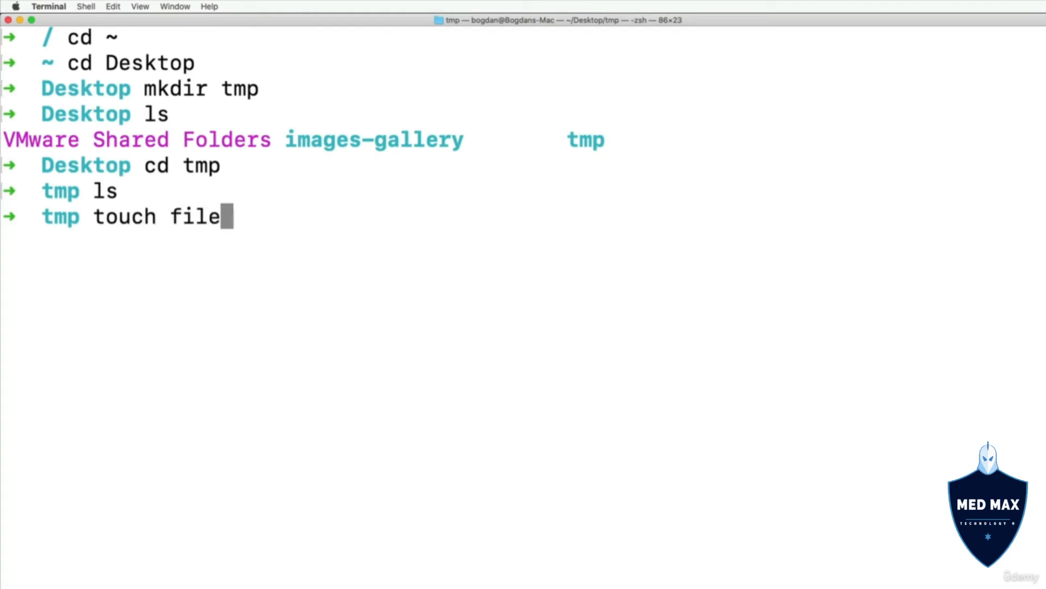
type(".txt")
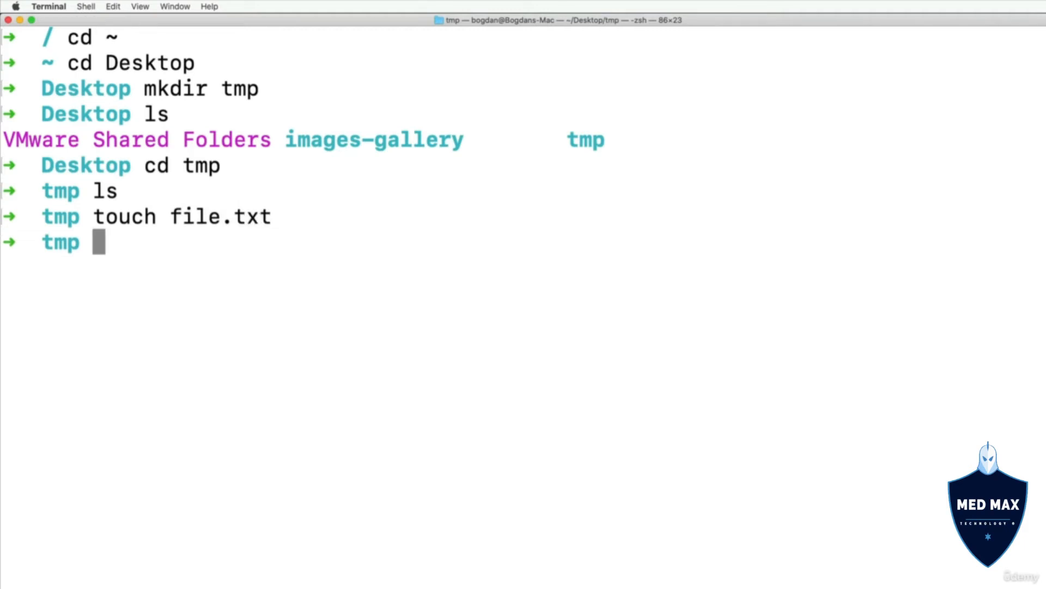
type("ls")
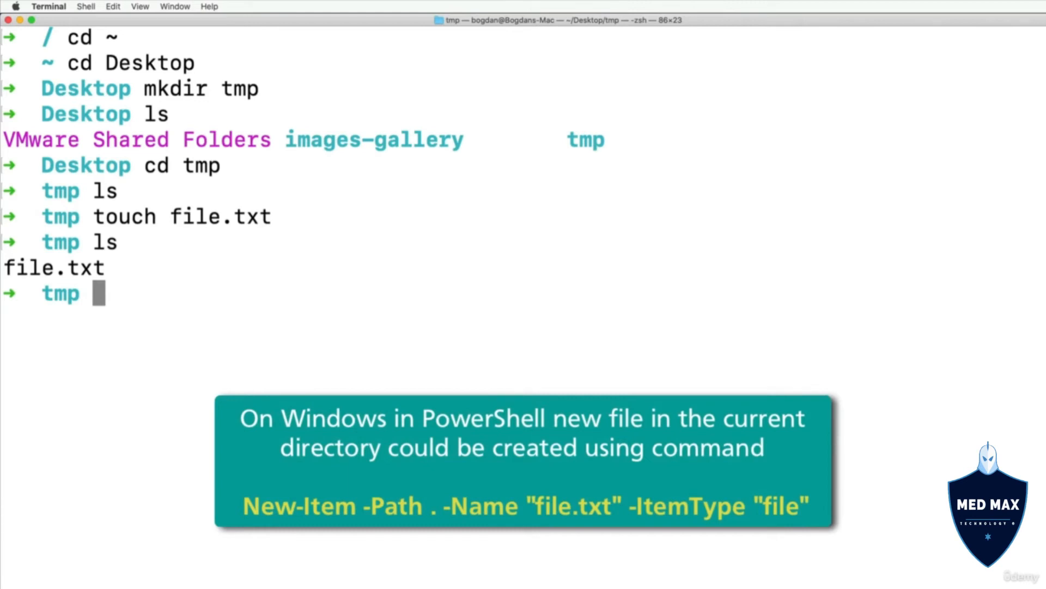
type("New-Item")
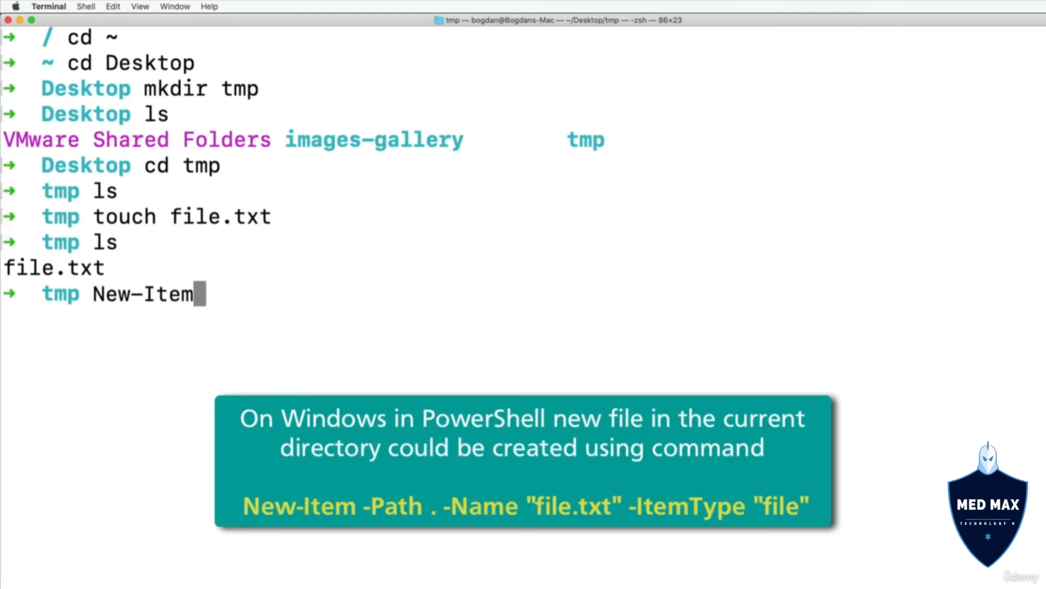
key("Backspace")
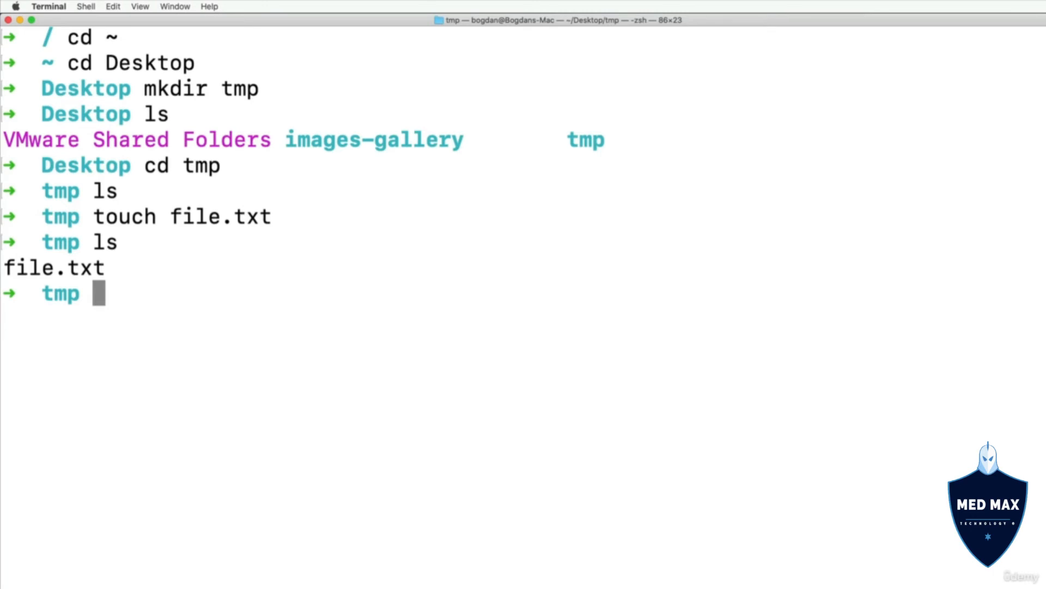
type("rm")
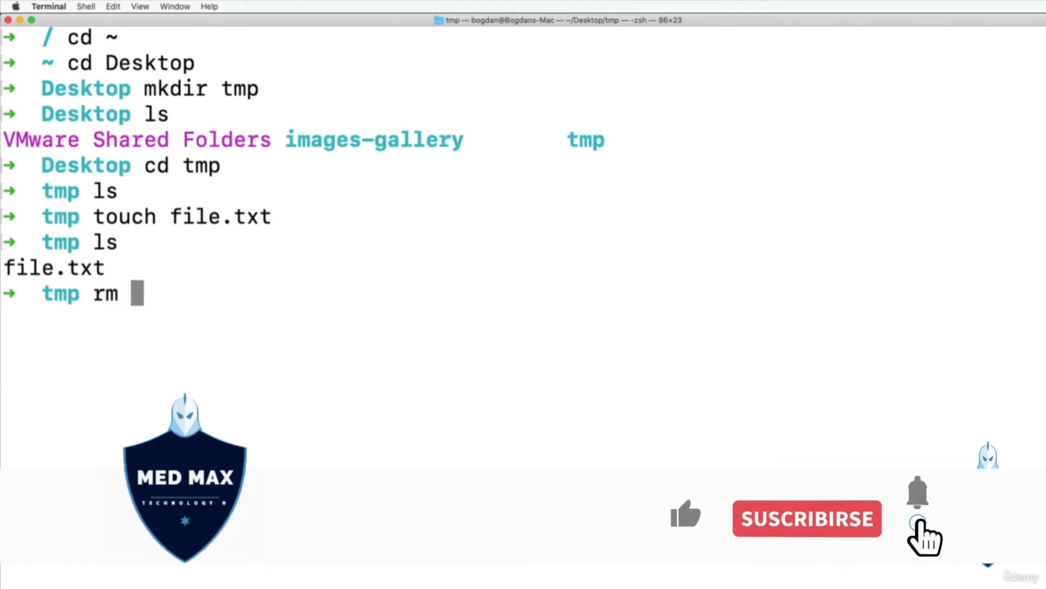
Step: Delete file.txt with rm, then go back up to Desktop with 'cd ..'
type("file.")
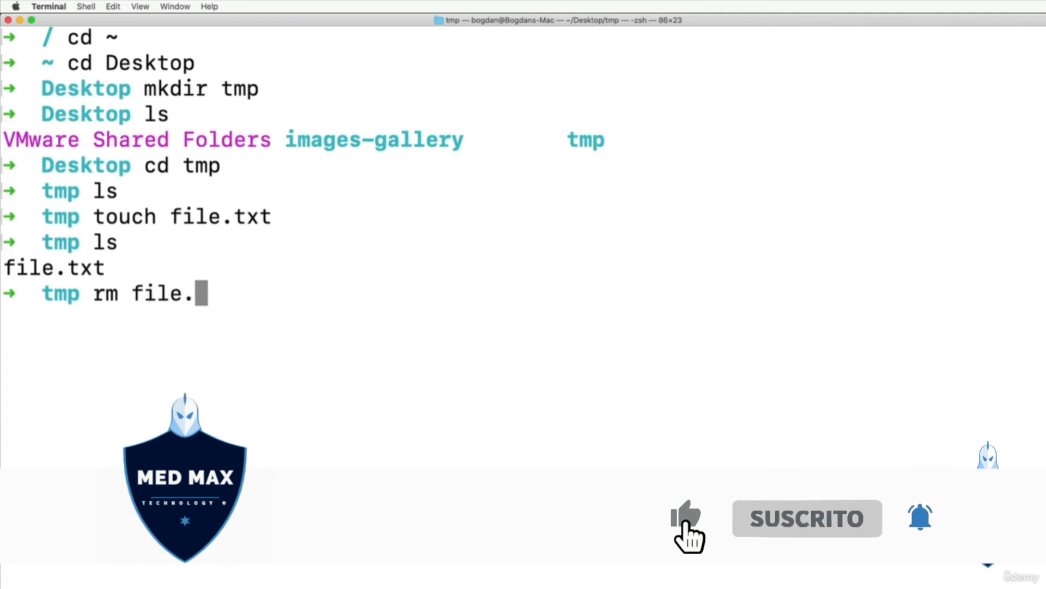
key("enter")
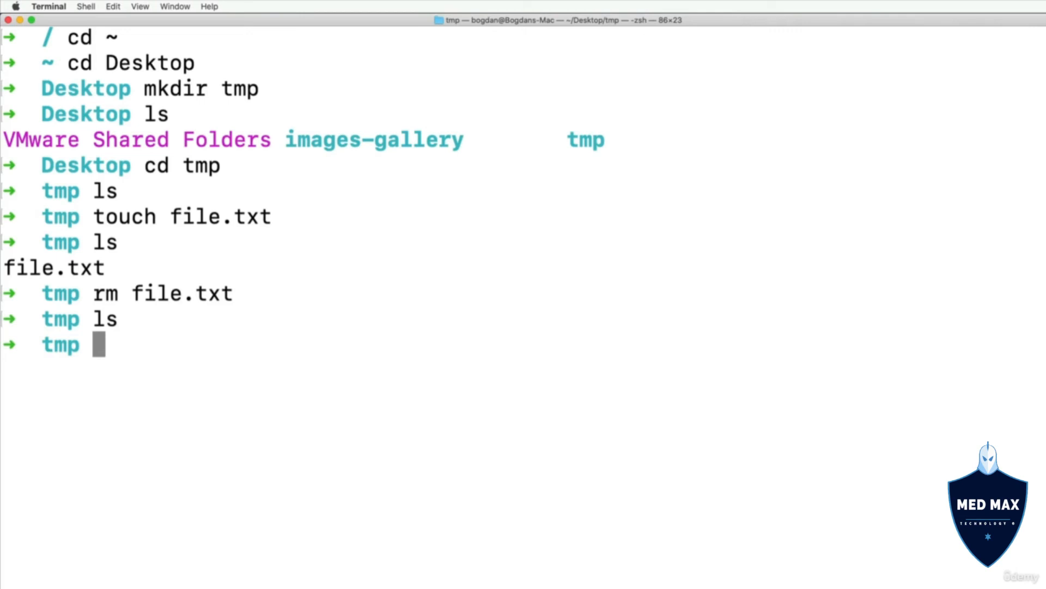
type("cd ..")
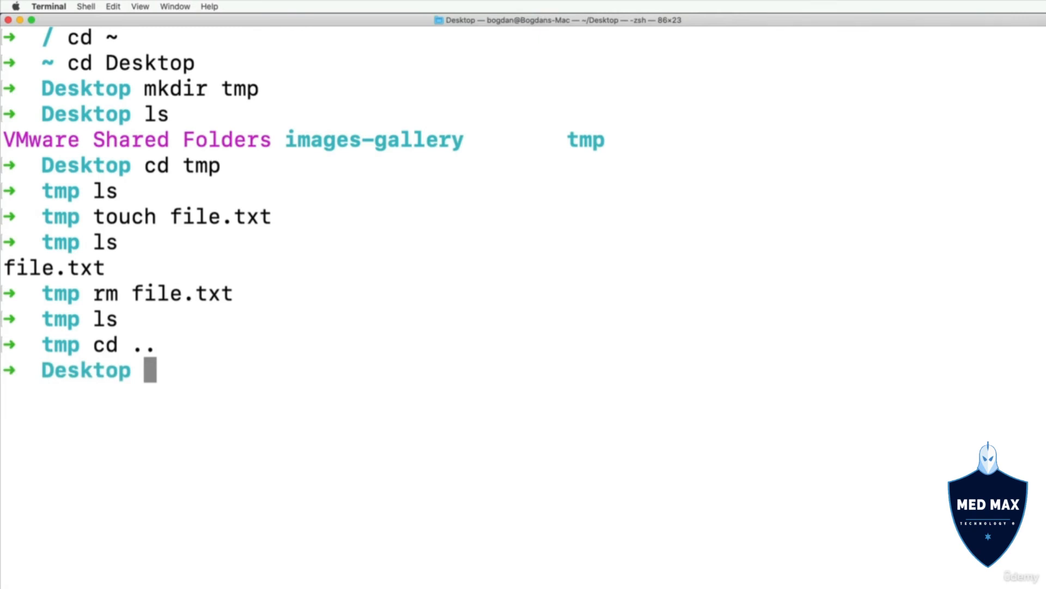
Step: Remove tmp with 'rm -r tmp' after plain 'rm tmp' fails, then run ls
type("rm tmp")
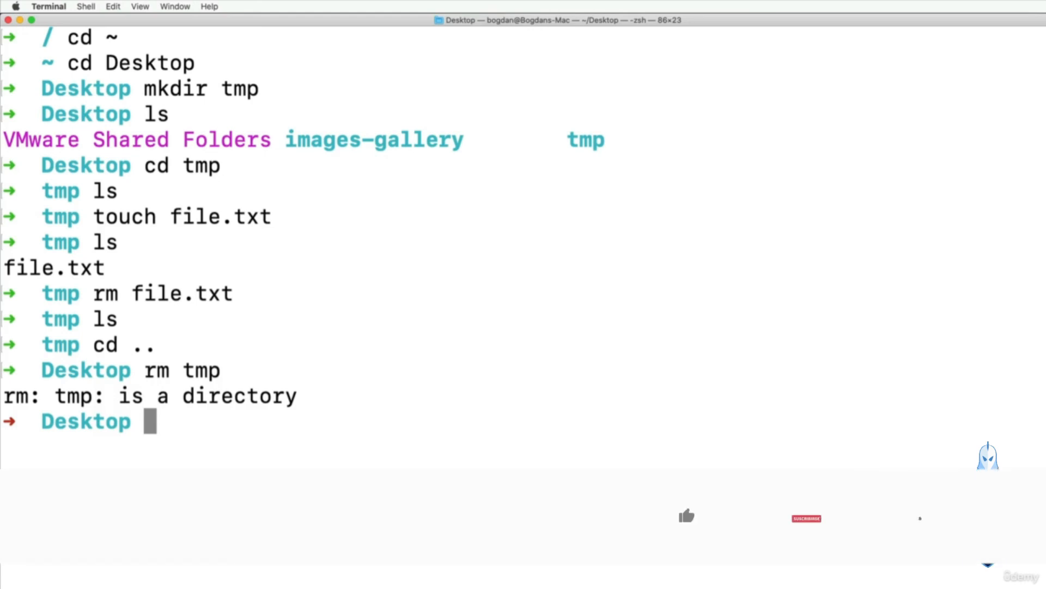
type("rm -r tmp")
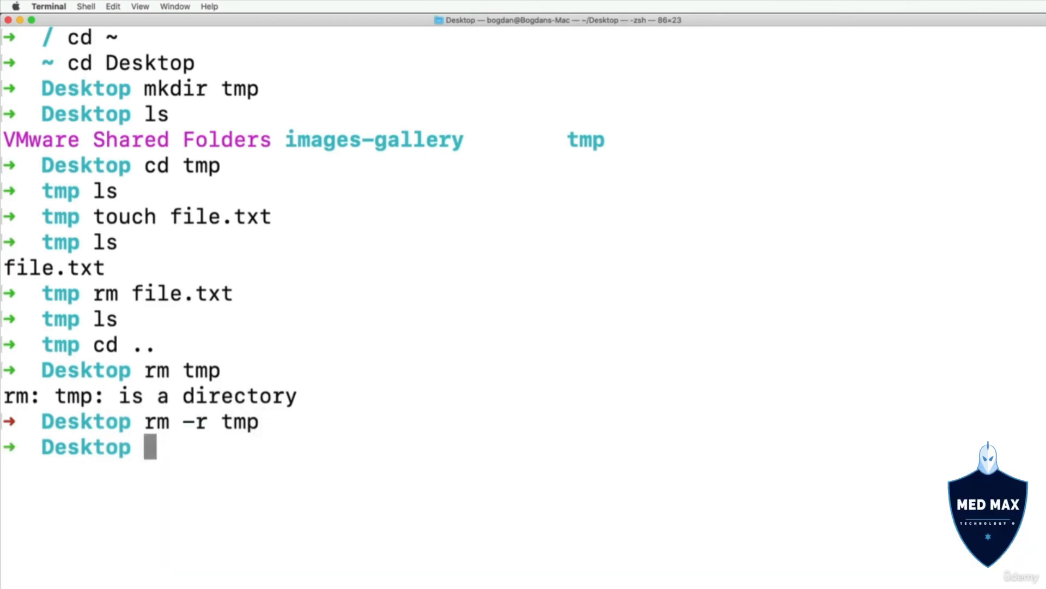
type("ls")
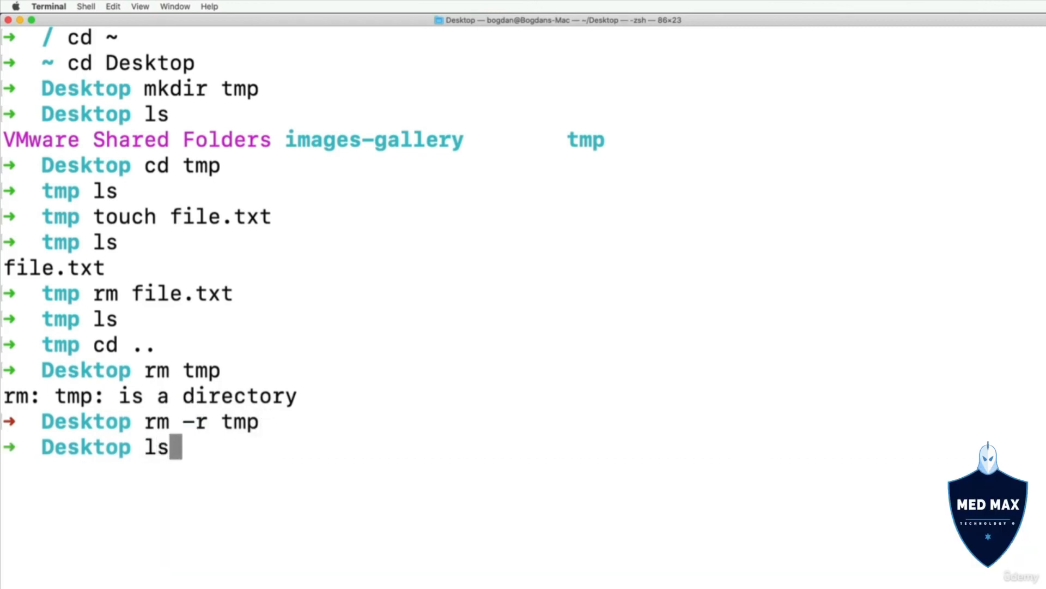